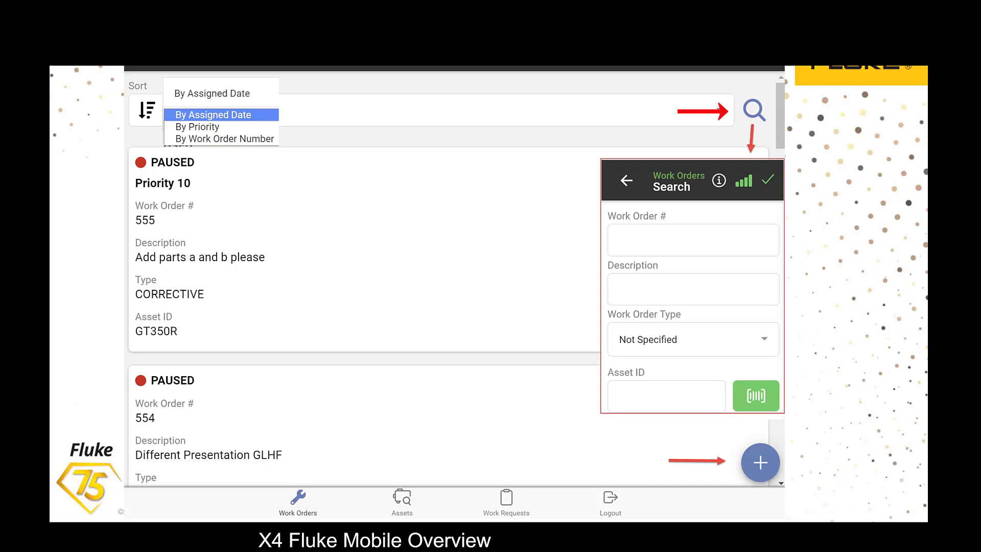
Open work order 555 (PAUSED, asset GT350R, CORRECTIVE) from the Work Orders list
click(692, 239)
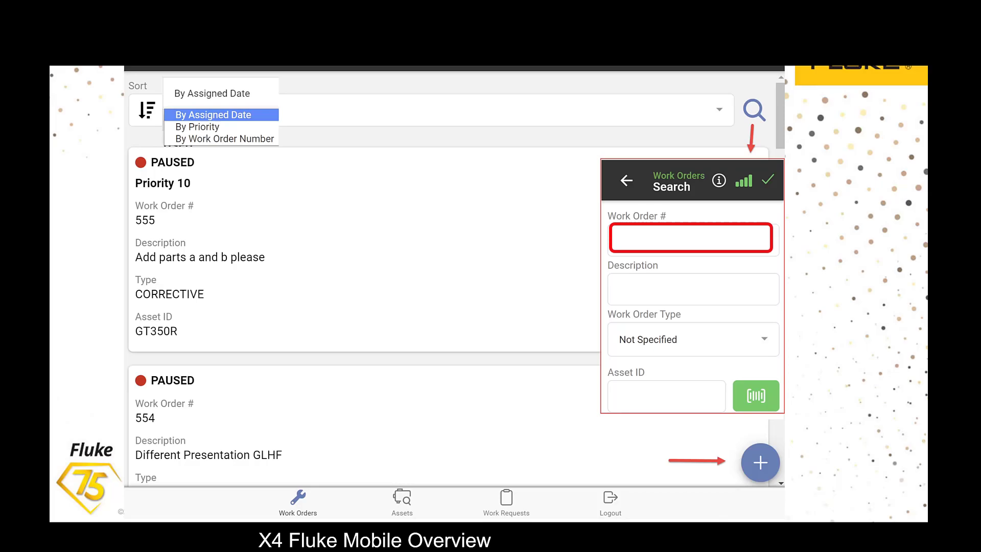
click(693, 289)
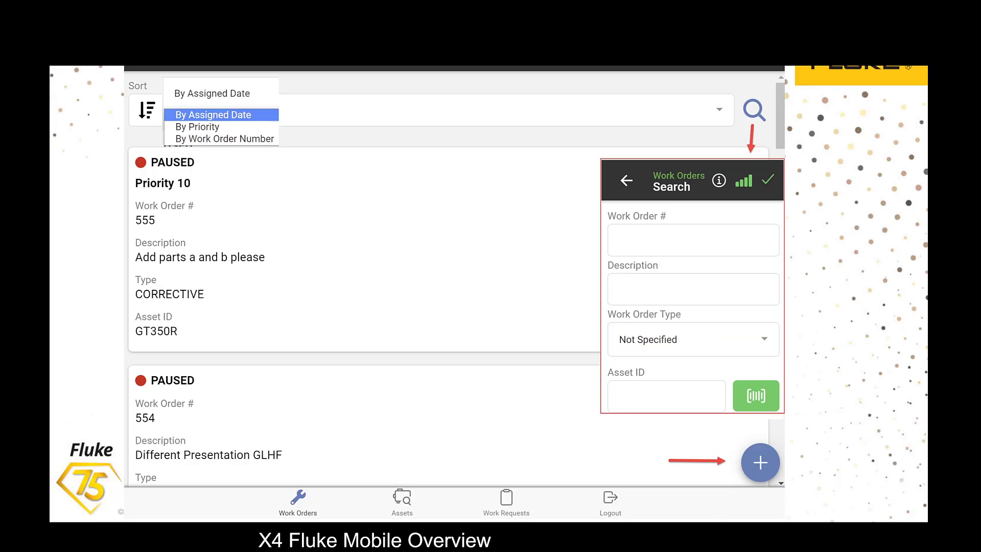
mouse_move(756, 396)
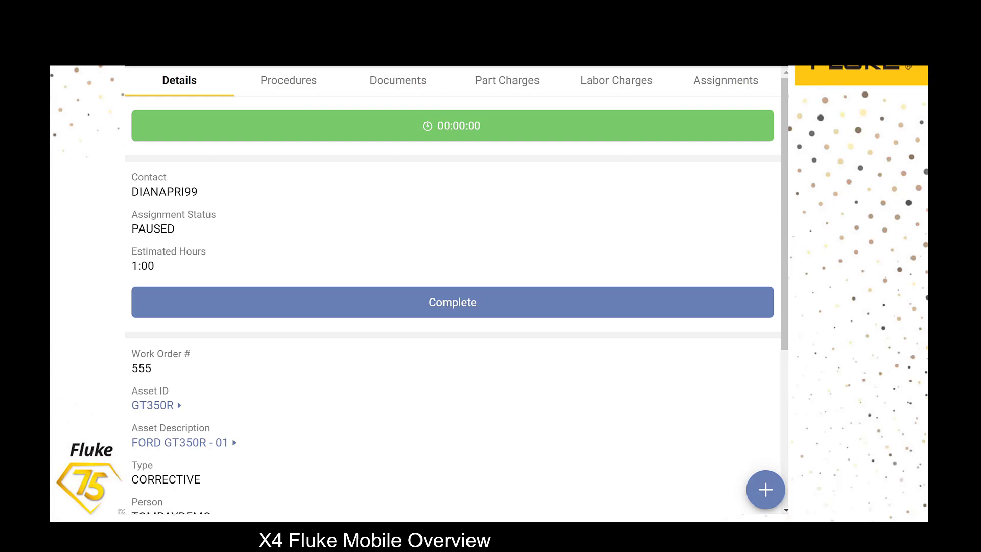
click(288, 80)
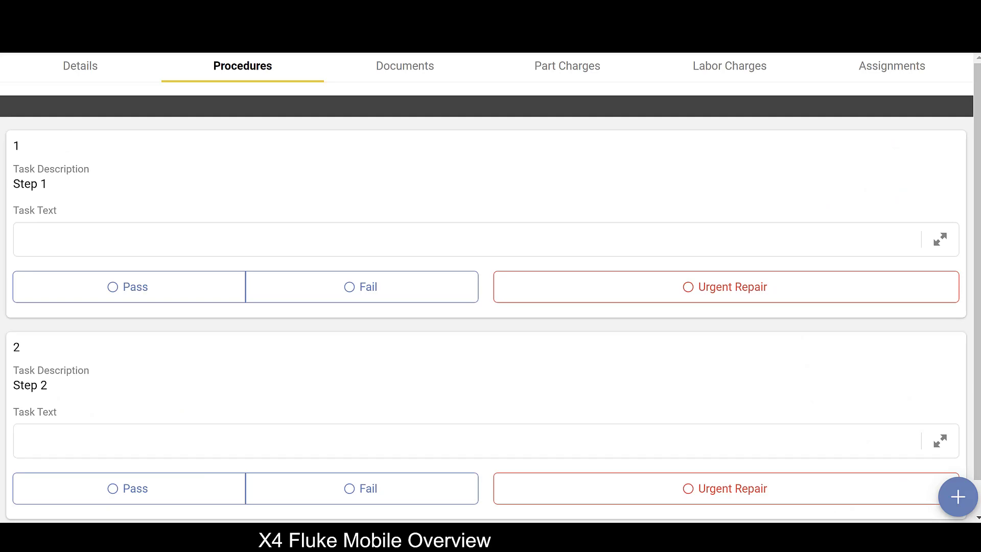
click(410, 66)
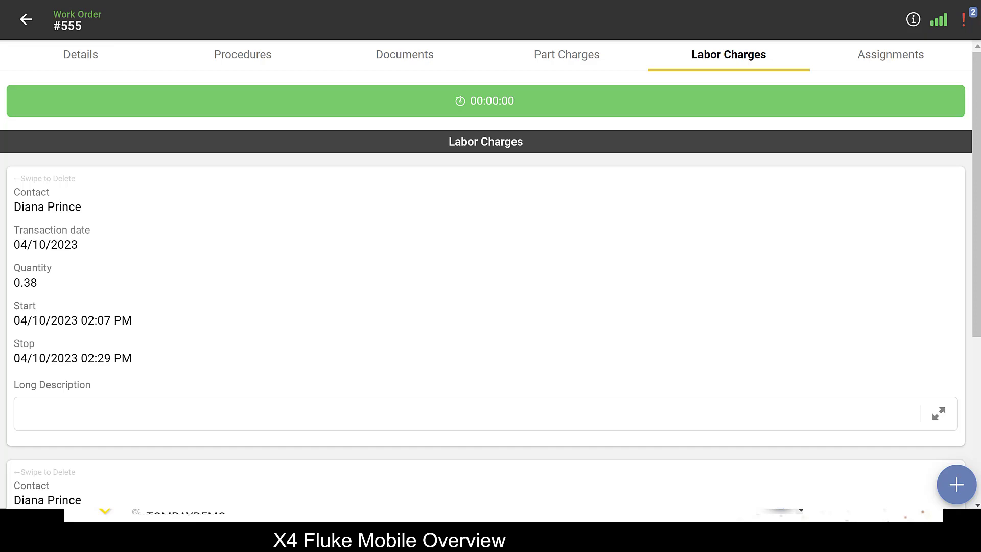
click(891, 55)
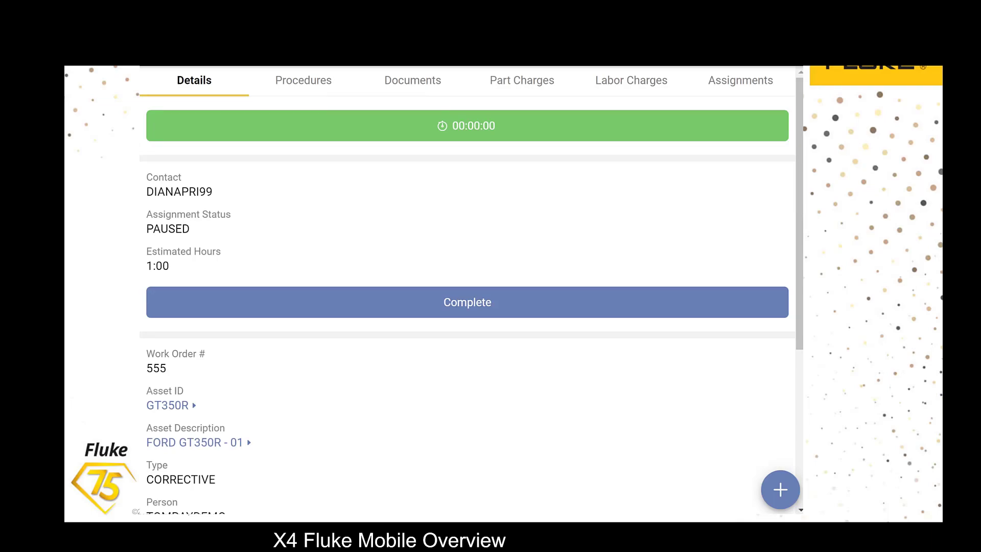
Follow the GT350R Asset ID link to the FORD GT350R - 01 asset record
click(467, 302)
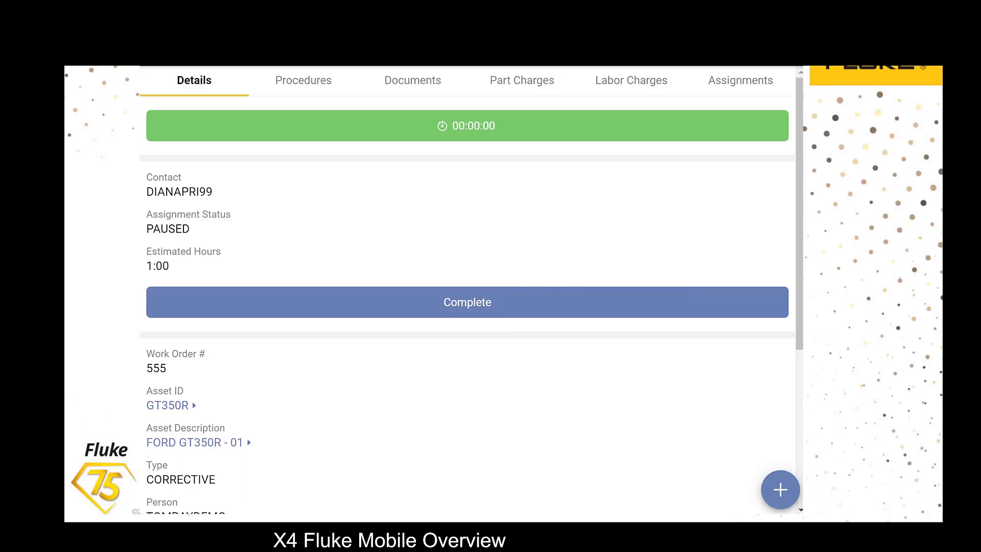
click(168, 405)
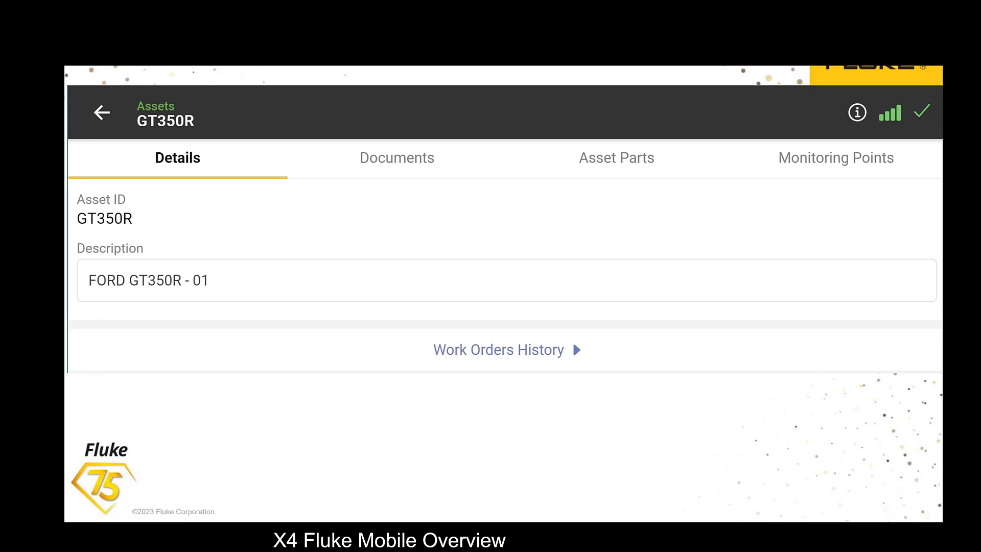
Browse GT350R's Documents, Asset Parts and Monitoring Points, then open Work Orders History
click(396, 157)
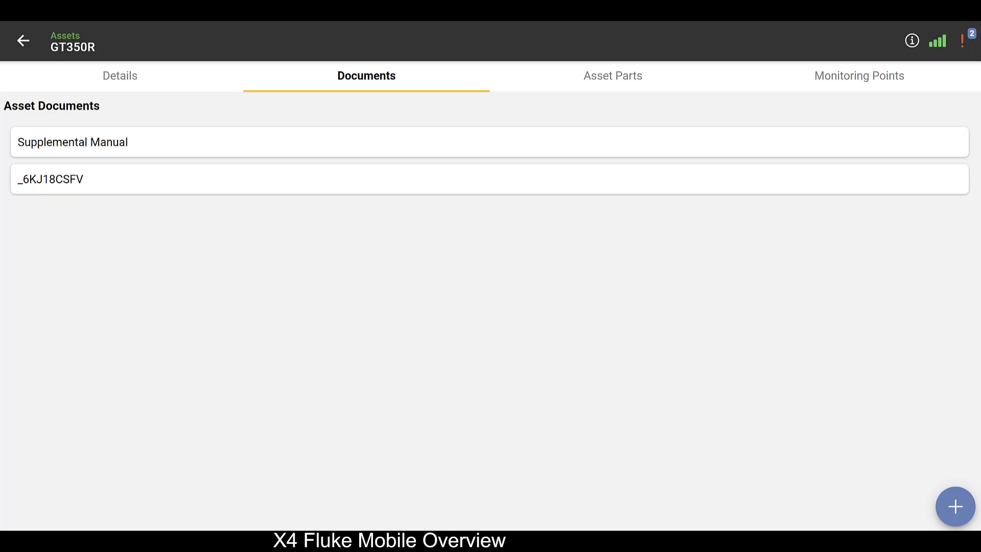
click(614, 75)
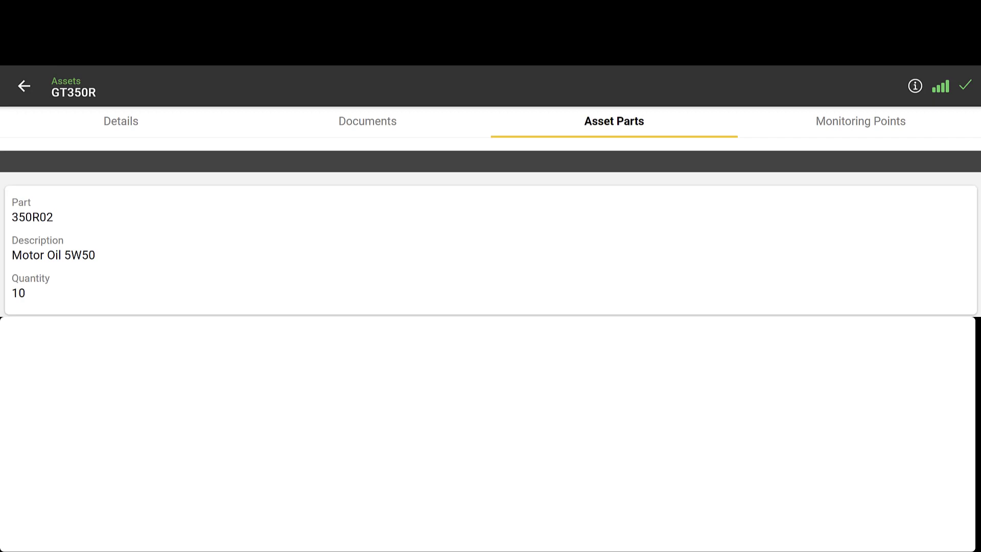
click(860, 121)
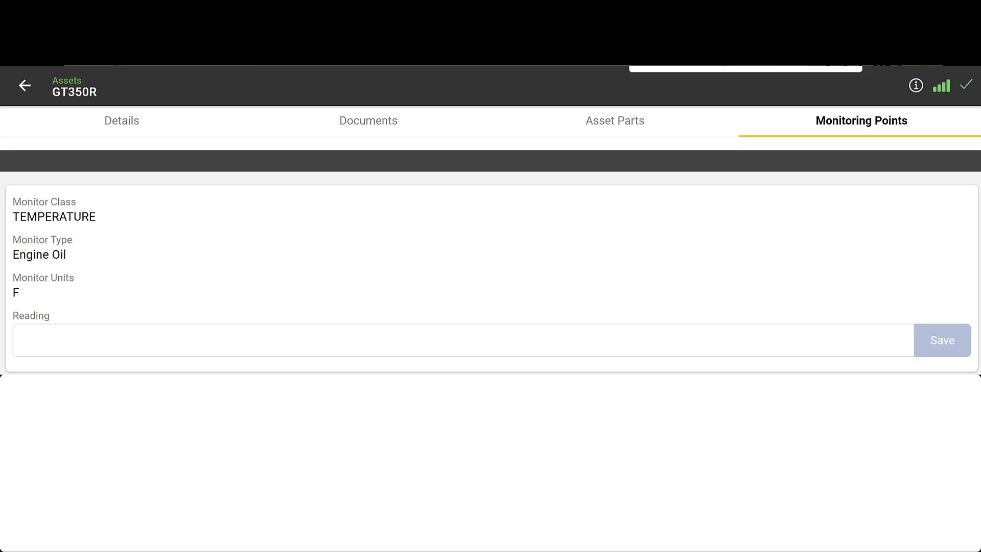
click(122, 120)
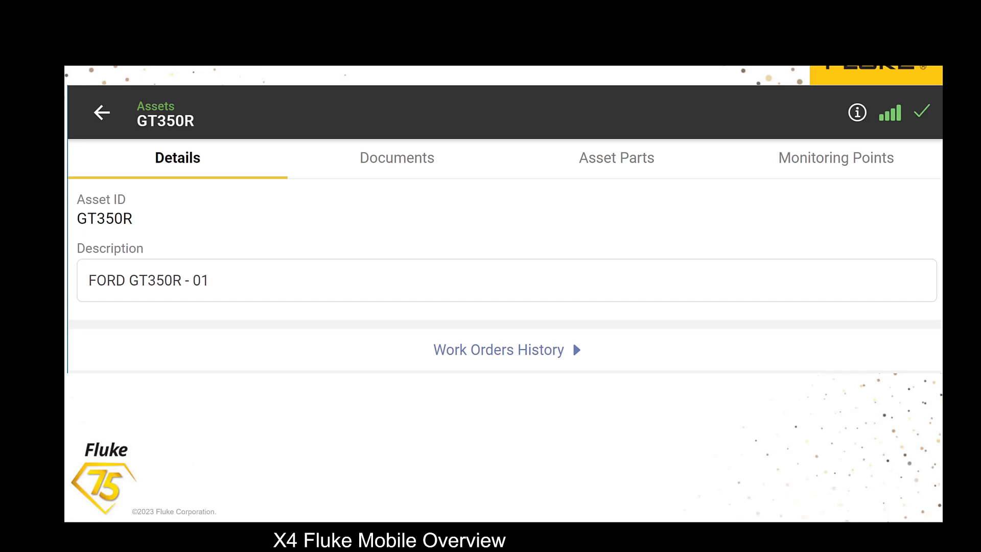
click(507, 349)
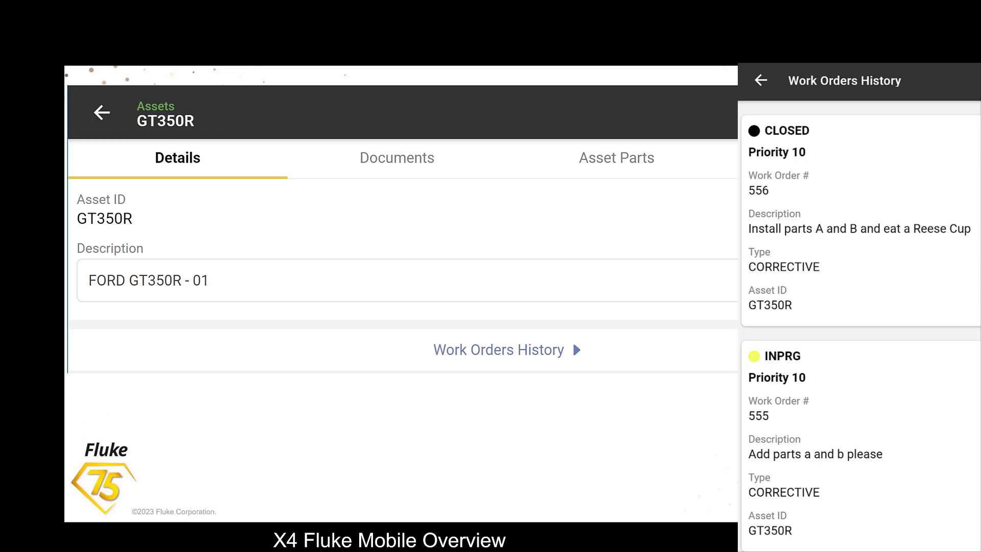
Open work request #00204, the Oil Change request for C8CORVETTE
click(761, 80)
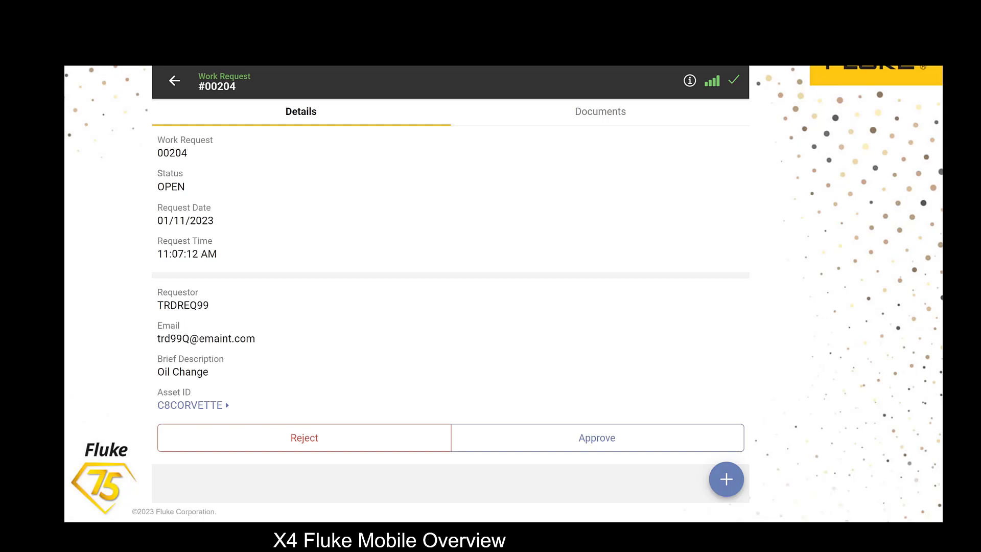
click(304, 437)
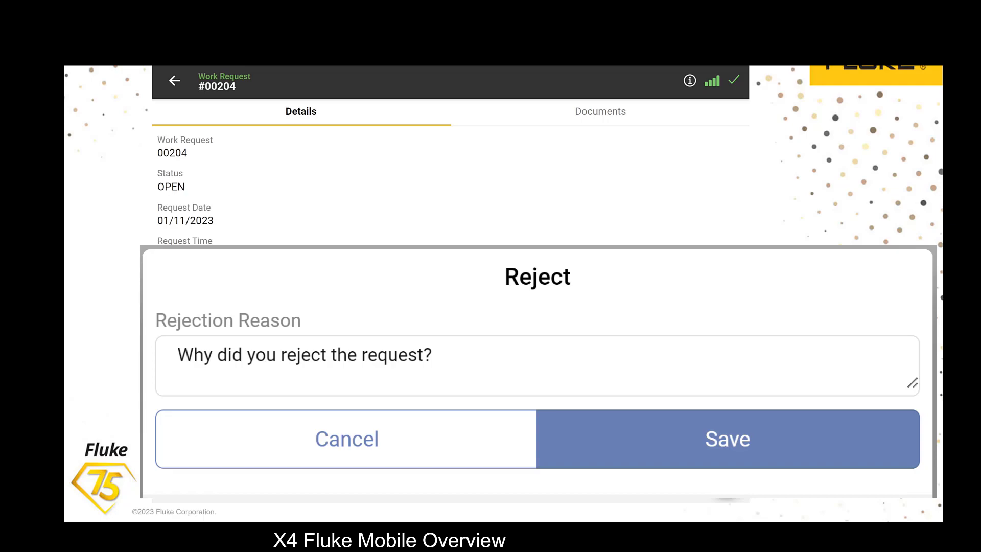
click(346, 439)
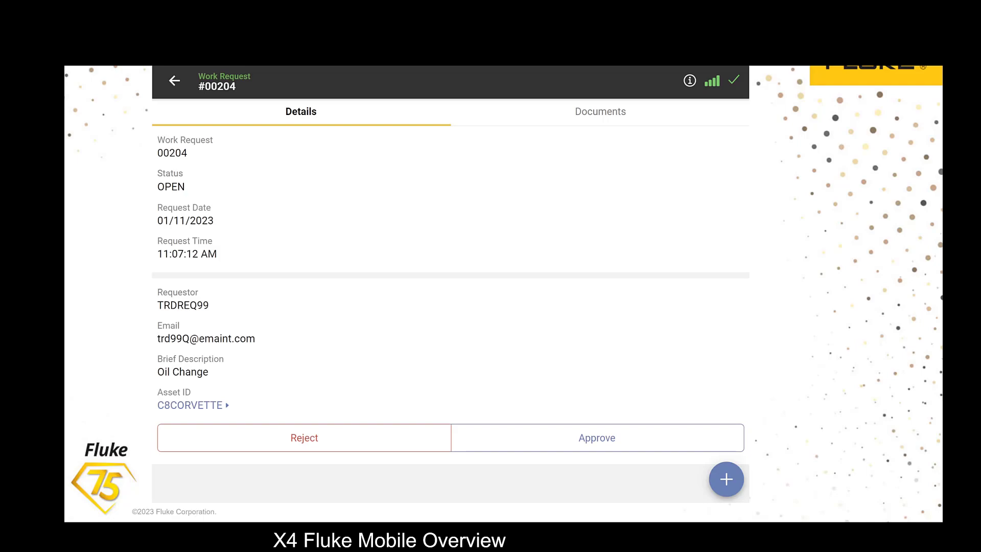